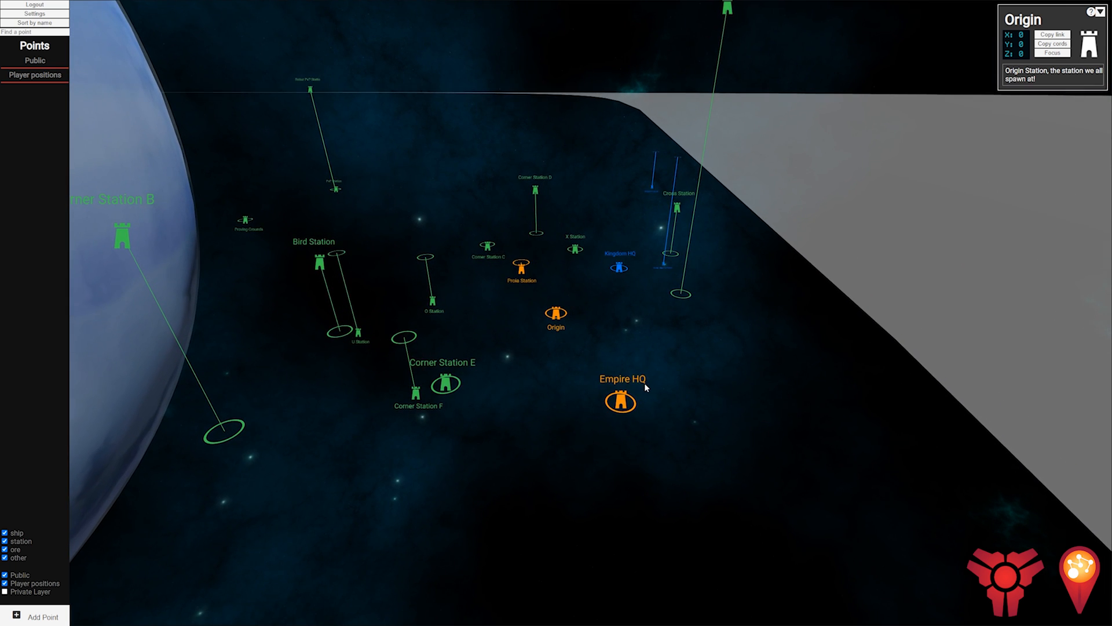
{"action": "mouse_move", "coordinate": [98, 63]}
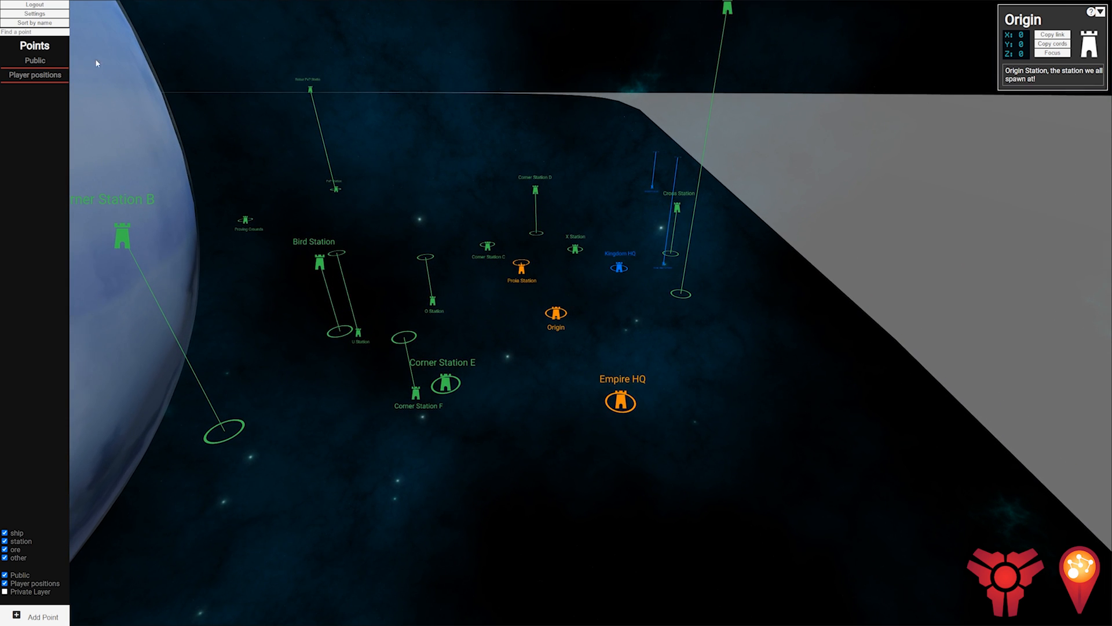
Step: Expand the Public points list, enable the Private layer, and hide then re-show Public points
{"action": "left_click", "coordinate": [33, 60]}
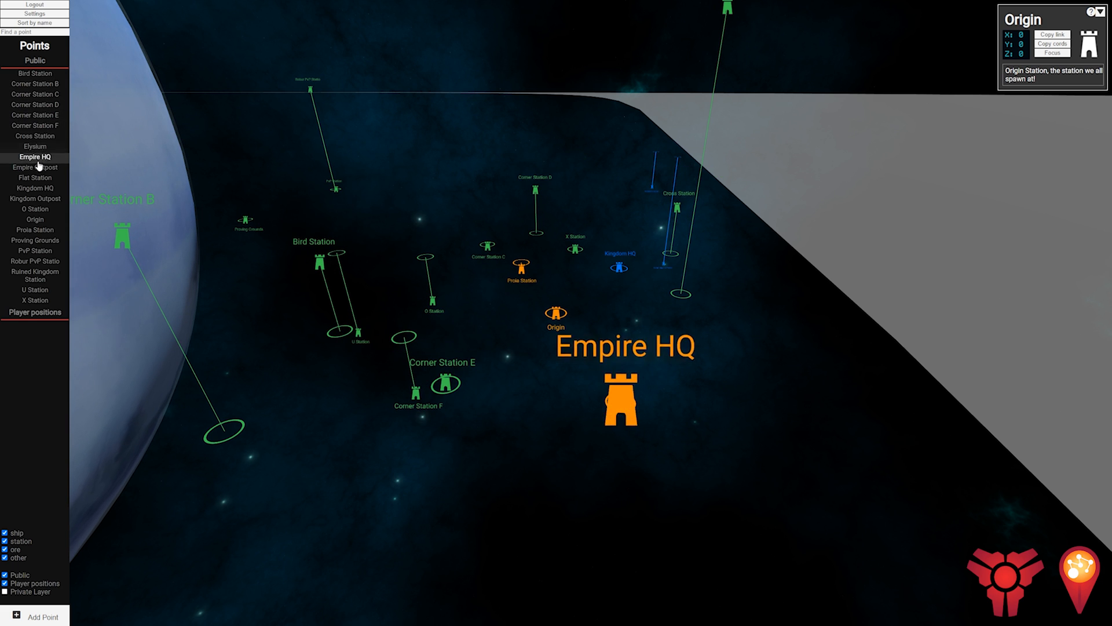
{"action": "left_click", "coordinate": [33, 210]}
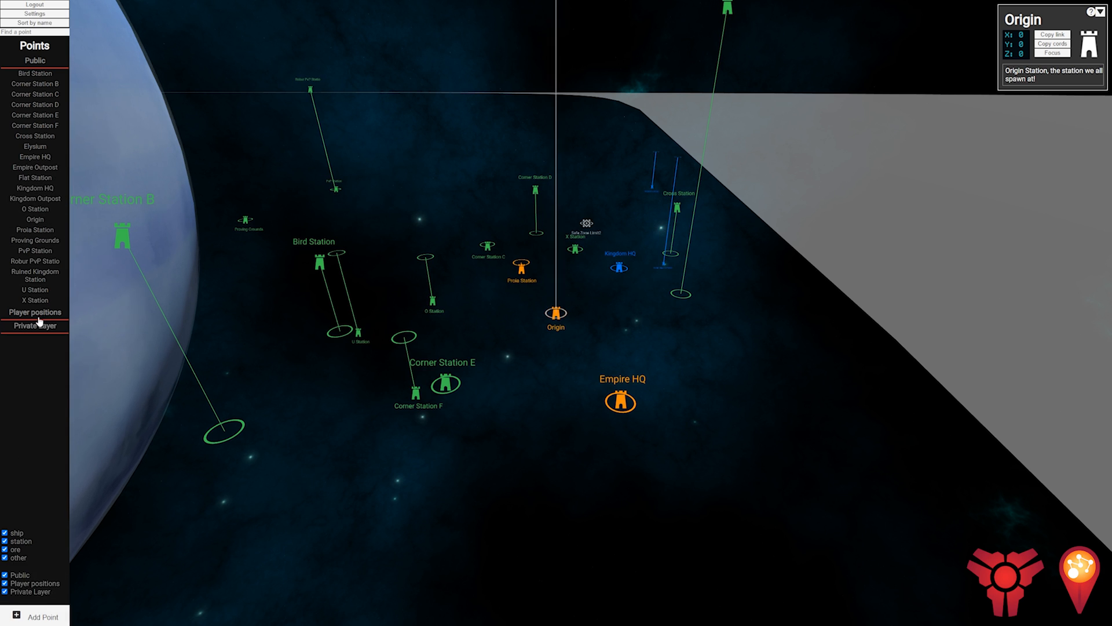
{"action": "left_click", "coordinate": [34, 325]}
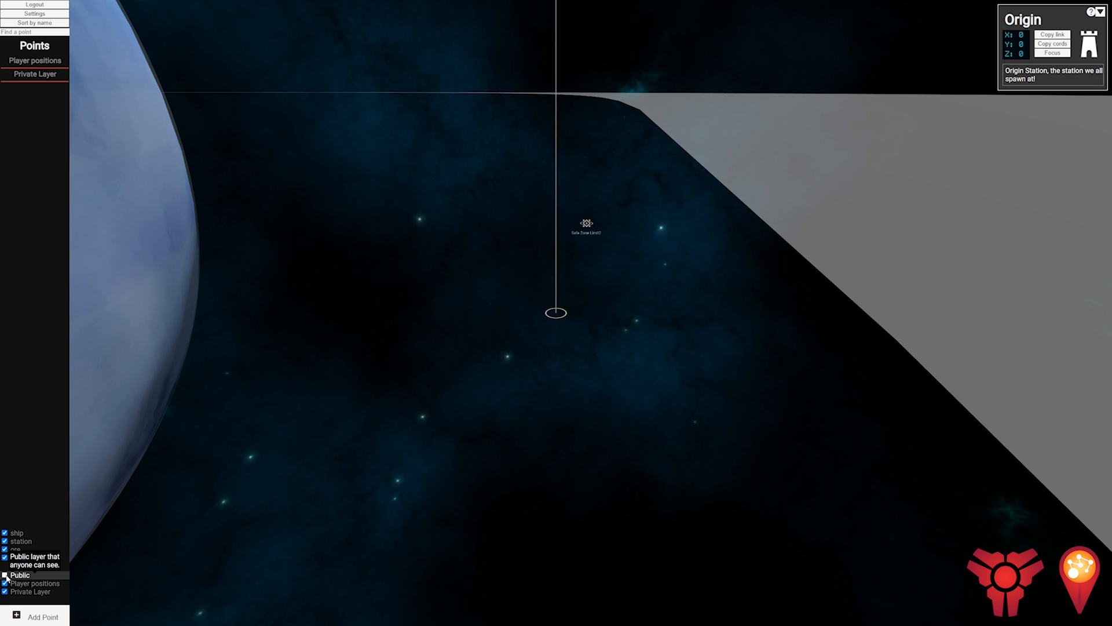
{"action": "left_click", "coordinate": [5, 576]}
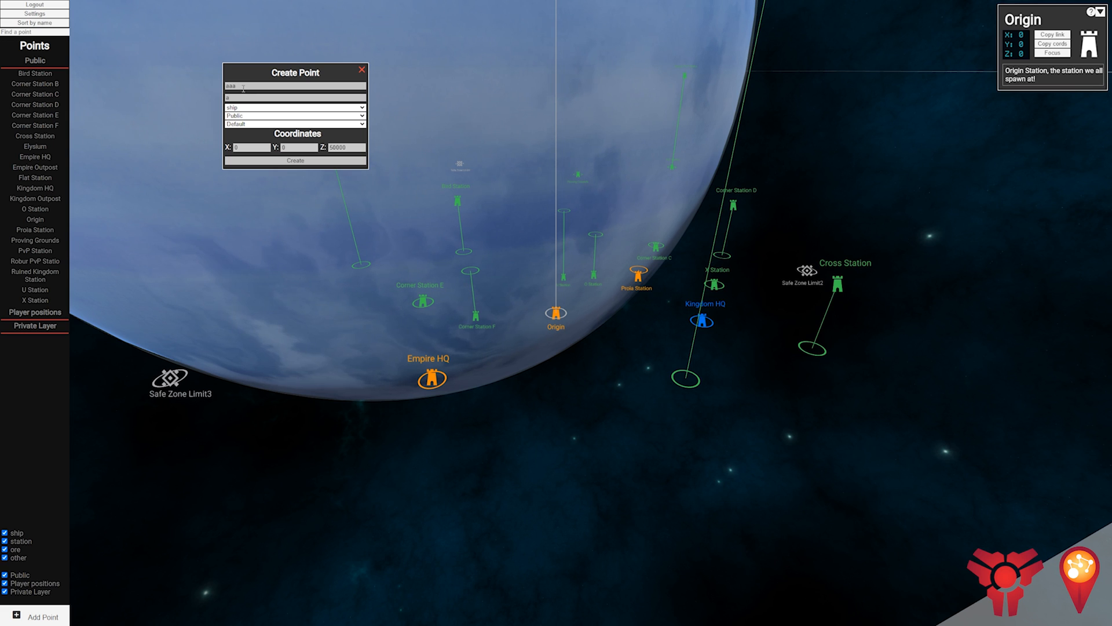
Step: Create a public station point named 'test station'
{"action": "type", "text": "test station"}
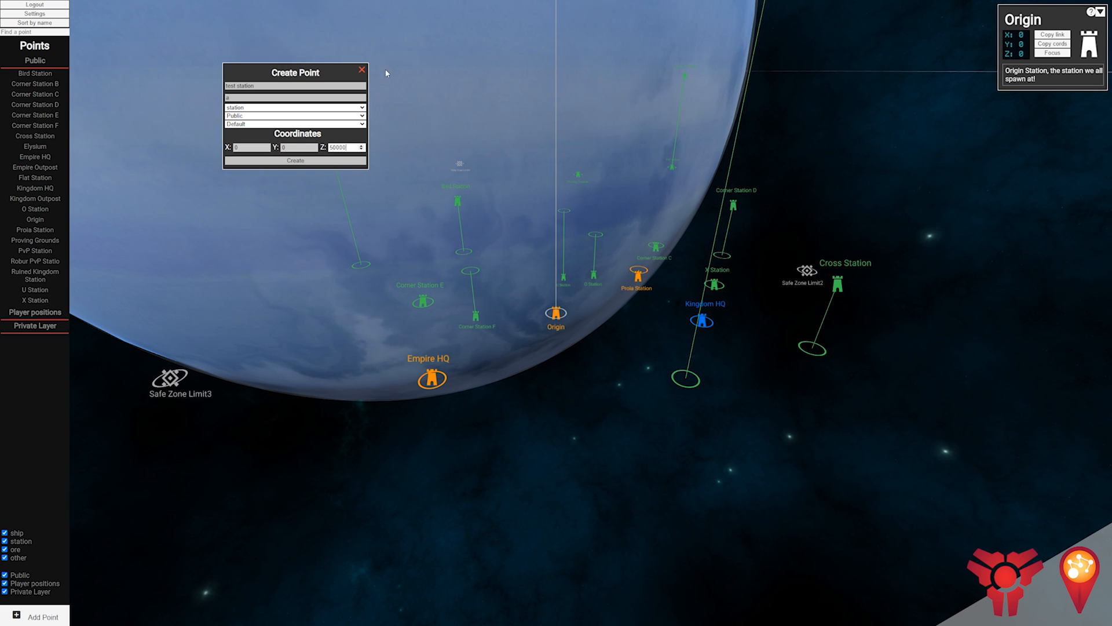
{"action": "left_click", "coordinate": [362, 69]}
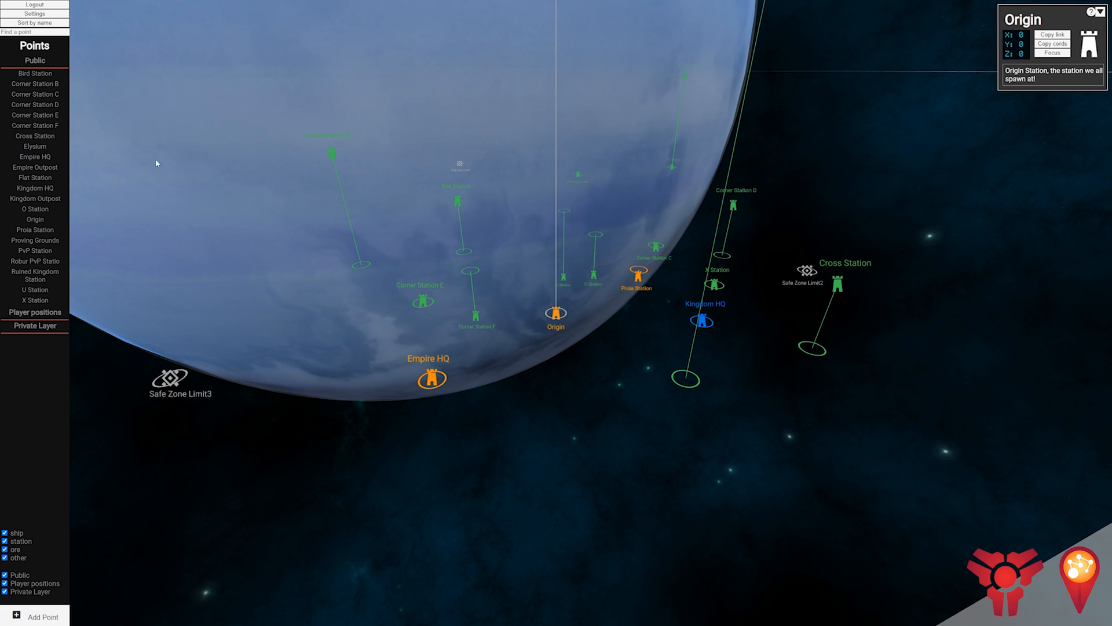
Step: Centre the map on Elysium, Empire HQ, Flat Station, then Kingdom HQ from the Public list
{"action": "left_click", "coordinate": [34, 145]}
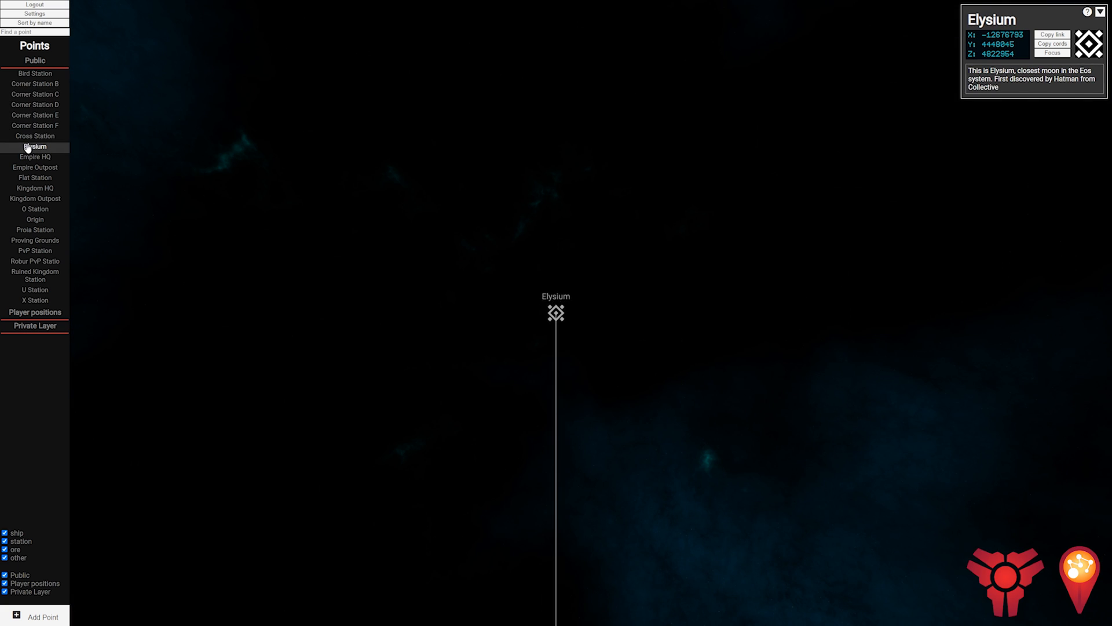
{"action": "left_click", "coordinate": [29, 157]}
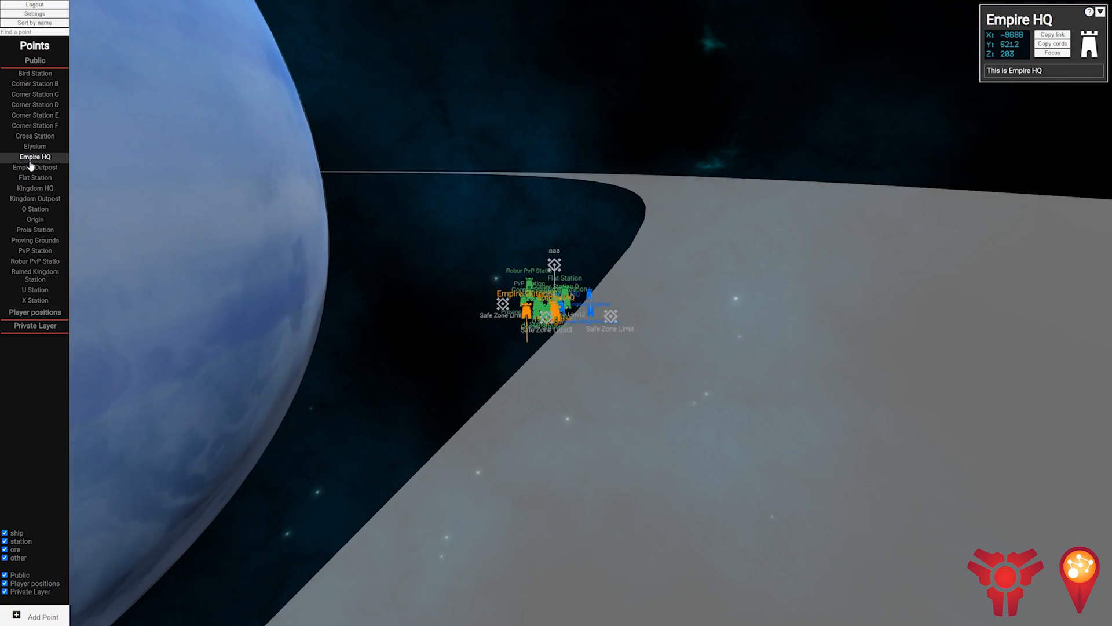
{"action": "left_click", "coordinate": [34, 177]}
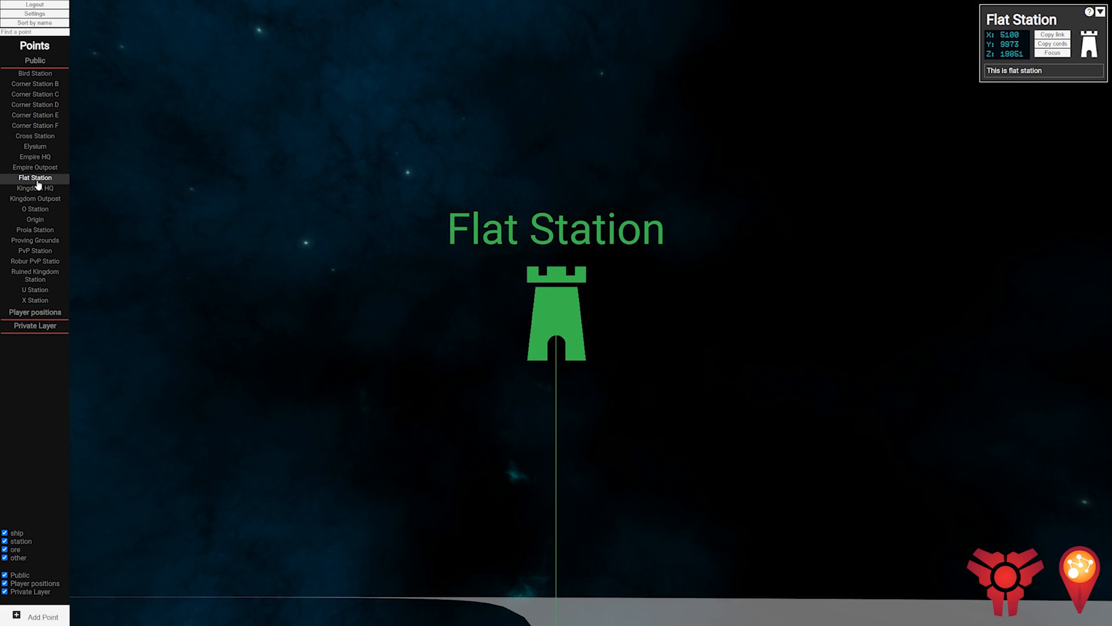
{"action": "left_click", "coordinate": [34, 219]}
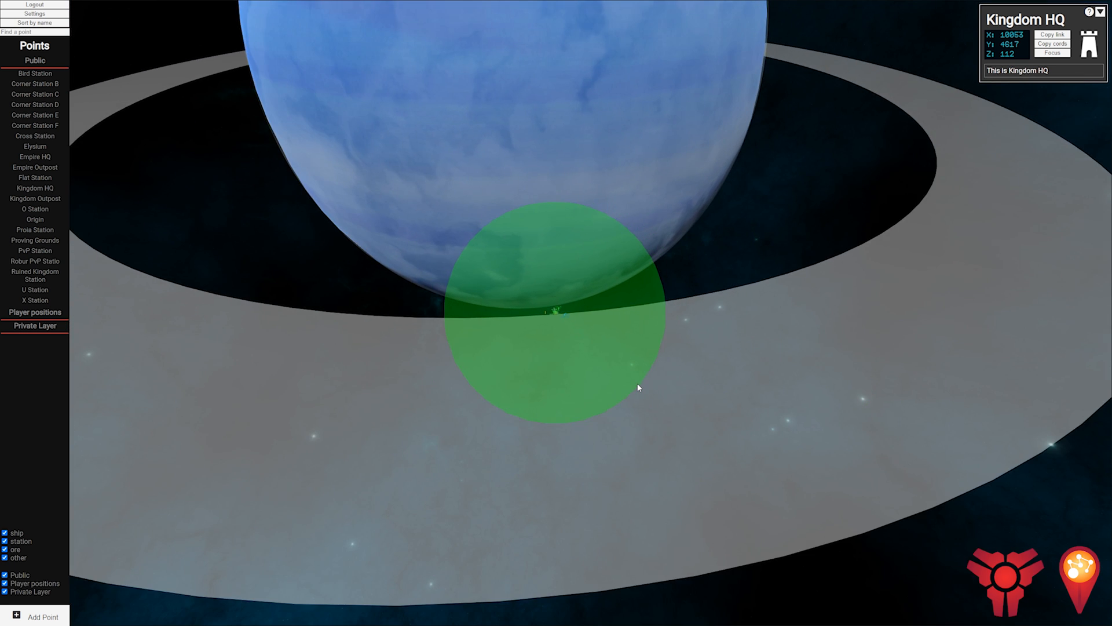
Step: Zoom the 3D view around Kingdom HQ's green sphere, planet and ring
{"action": "scroll", "scroll_direction": "down", "scroll_amount": 3}
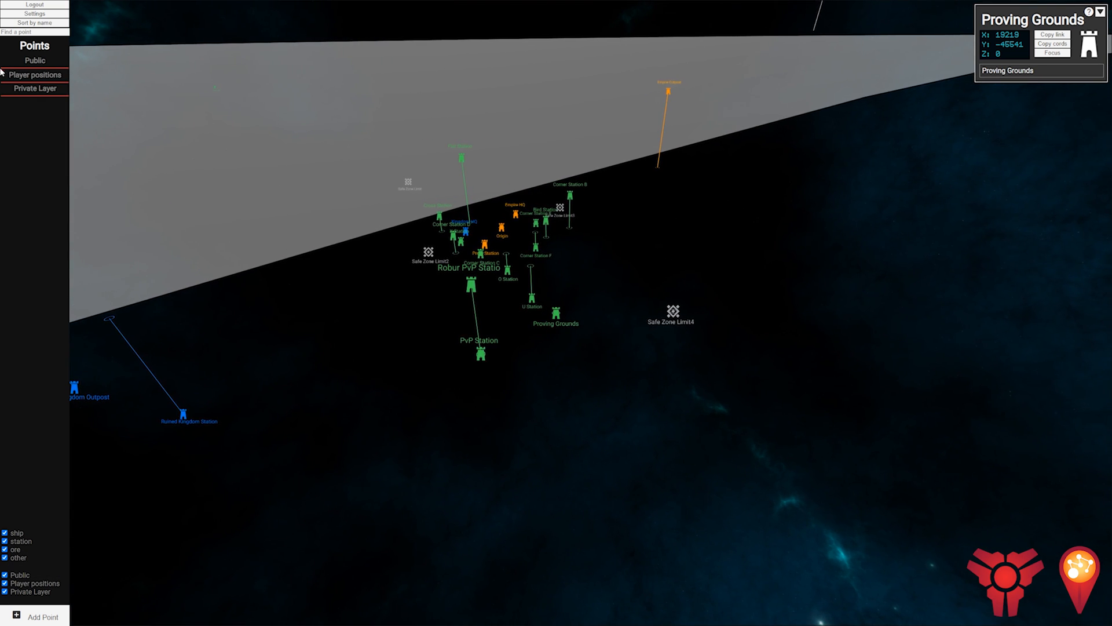
Step: Expand Public points and centre on Bird Station, Corner Station B, Elysium, Kingdom HQ, Kingdom Outpost
{"action": "left_click", "coordinate": [34, 60]}
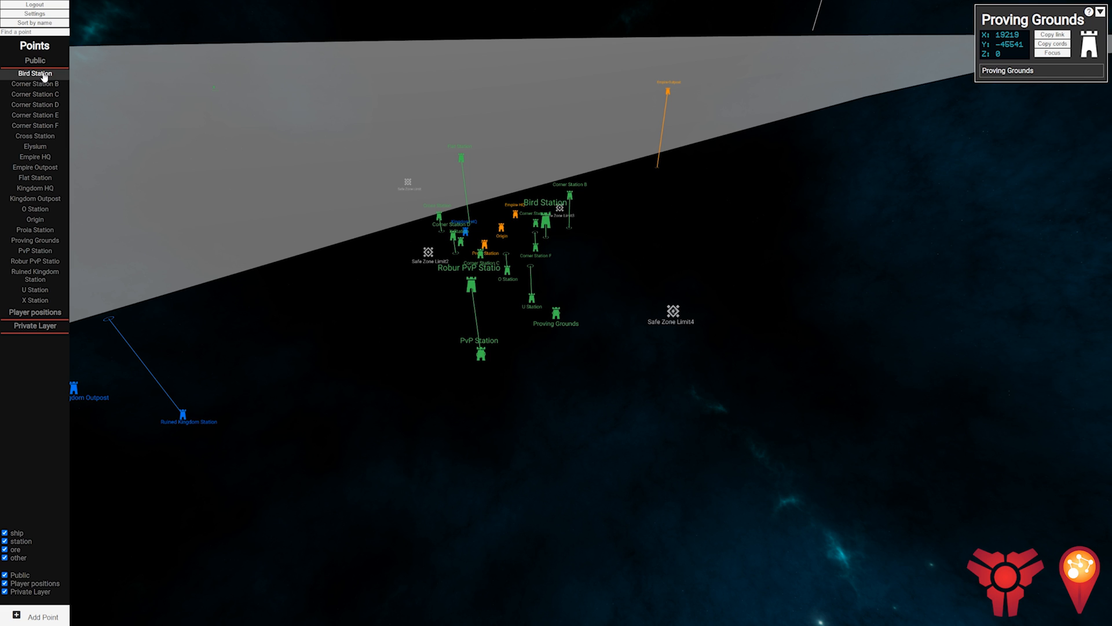
{"action": "left_click", "coordinate": [35, 84]}
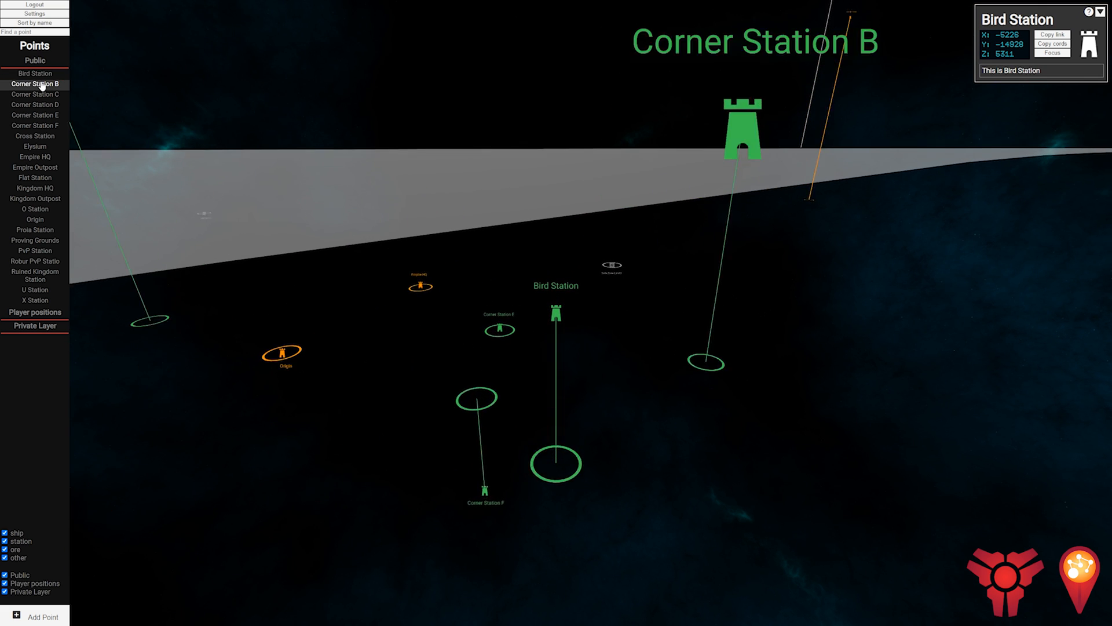
{"action": "left_click", "coordinate": [34, 85]}
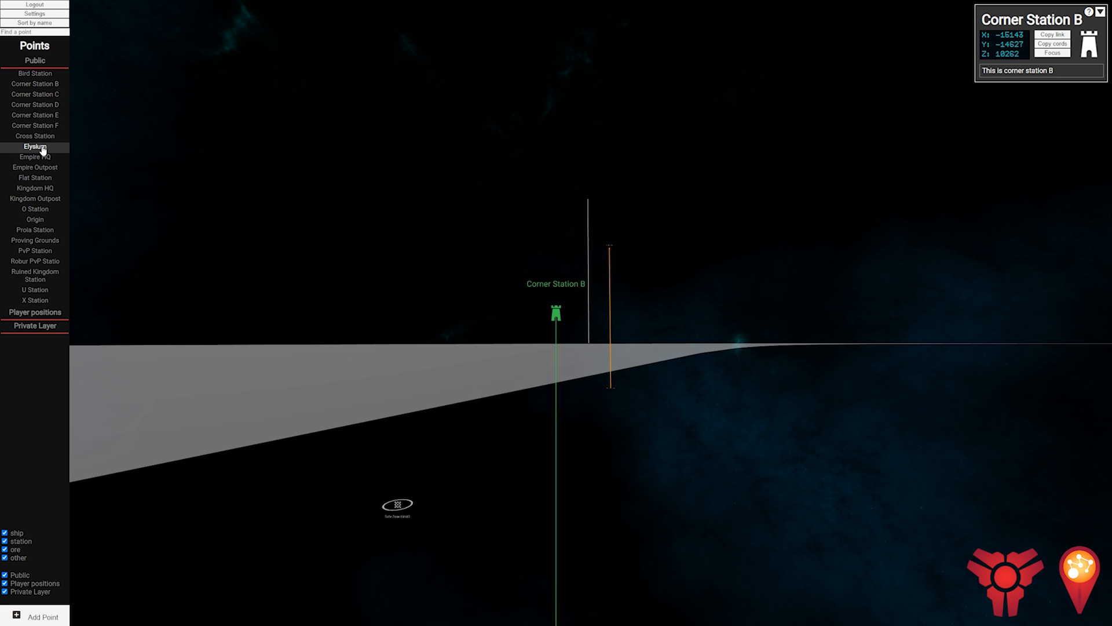
{"action": "left_click", "coordinate": [35, 146]}
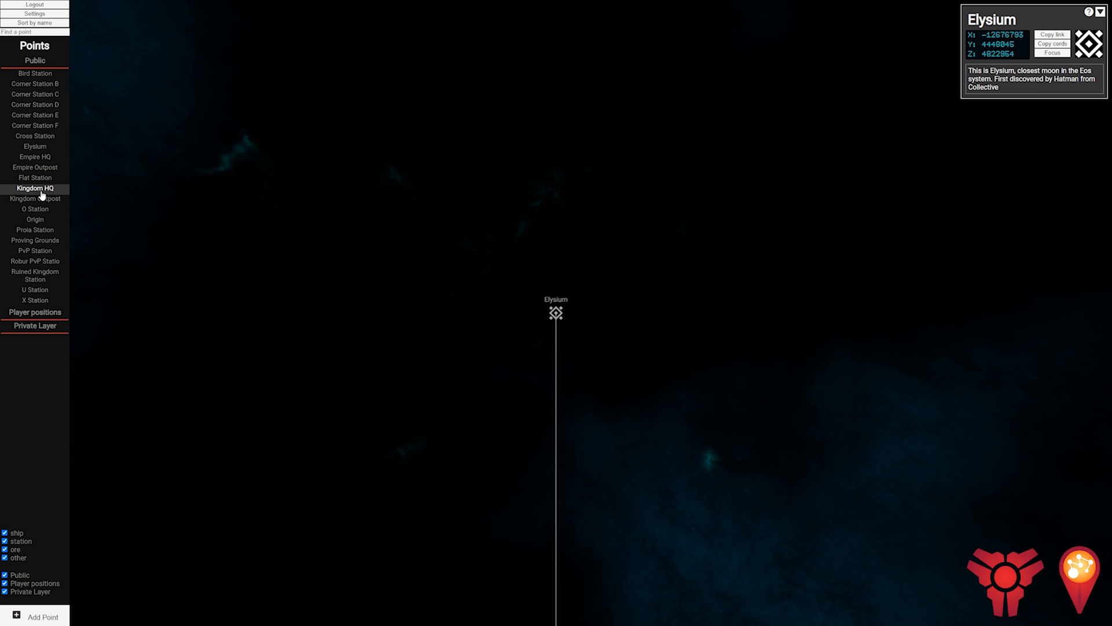
{"action": "left_click", "coordinate": [34, 188]}
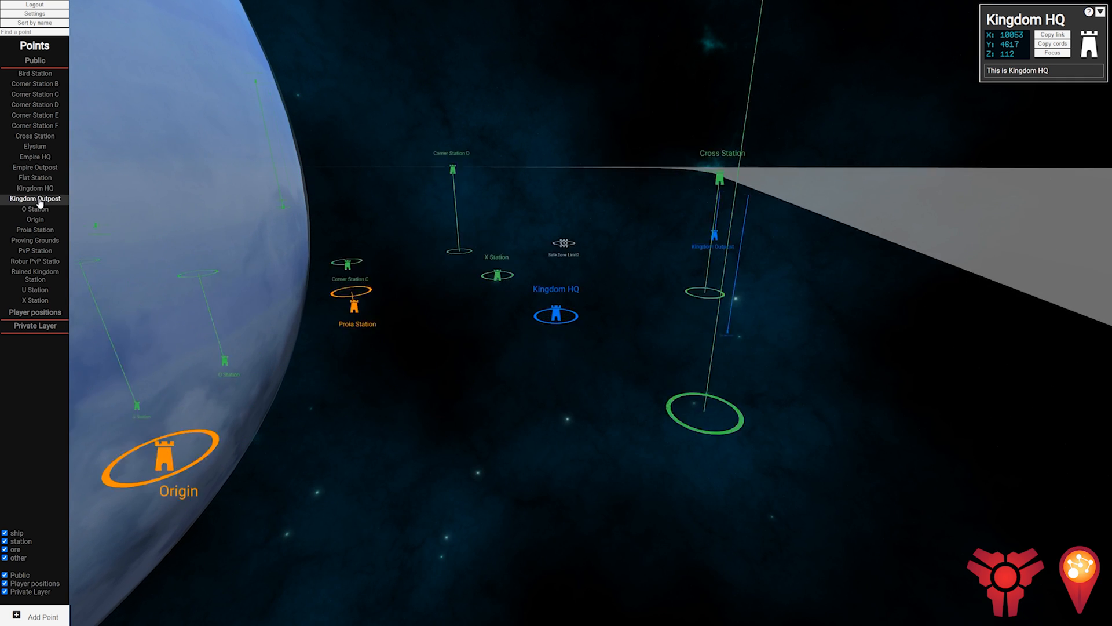
{"action": "left_click", "coordinate": [35, 200]}
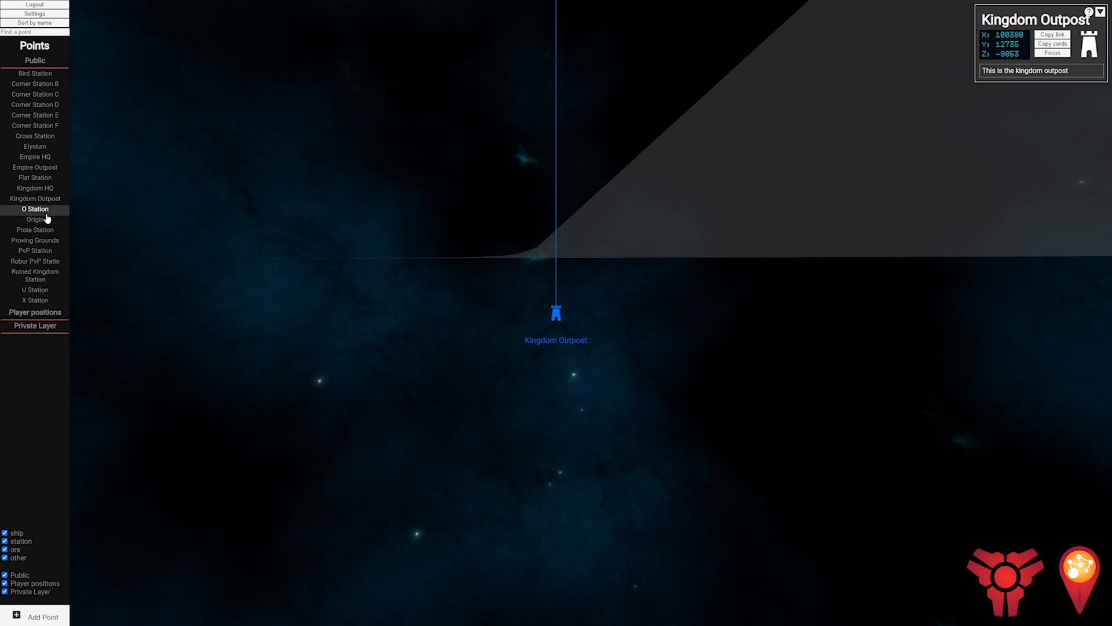
{"action": "mouse_move", "coordinate": [129, 228]}
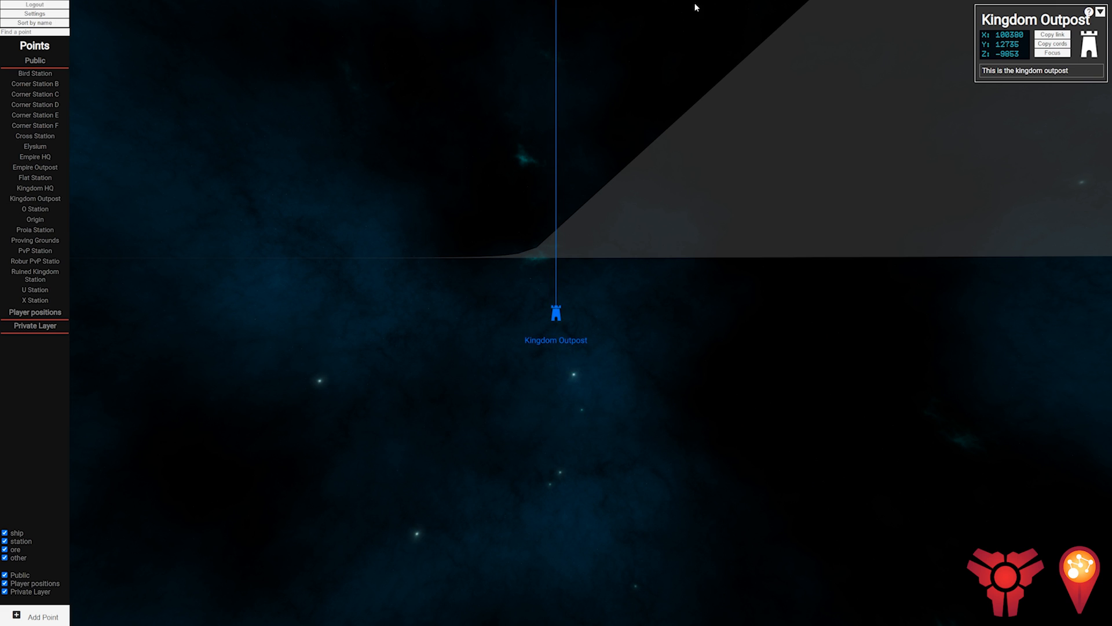
{"action": "mouse_move", "coordinate": [780, 152]}
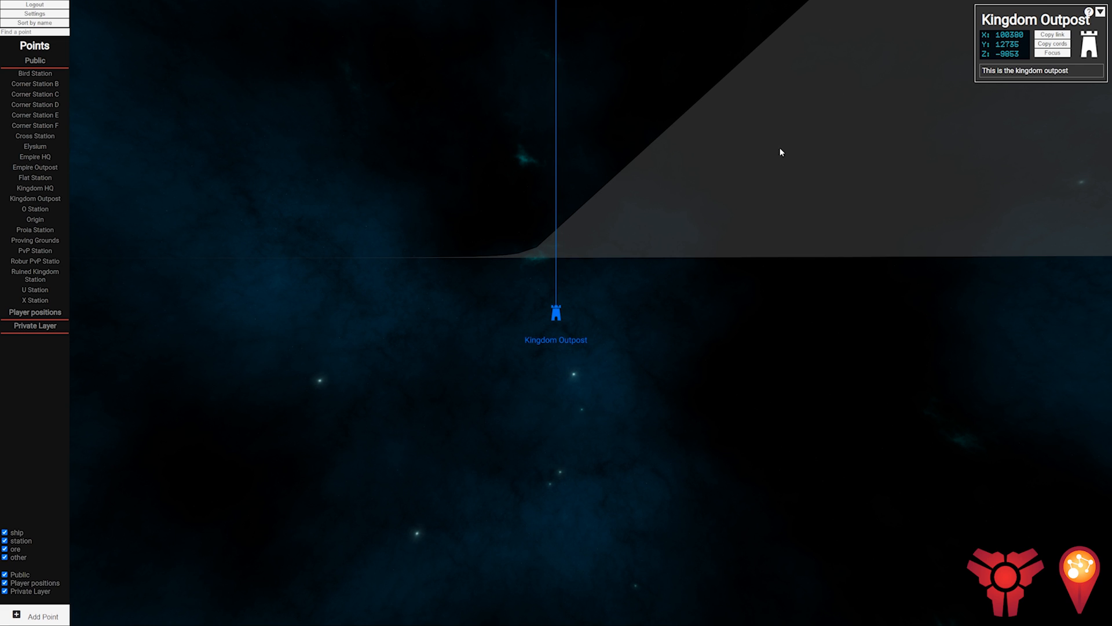
{"action": "mouse_move", "coordinate": [670, 272]}
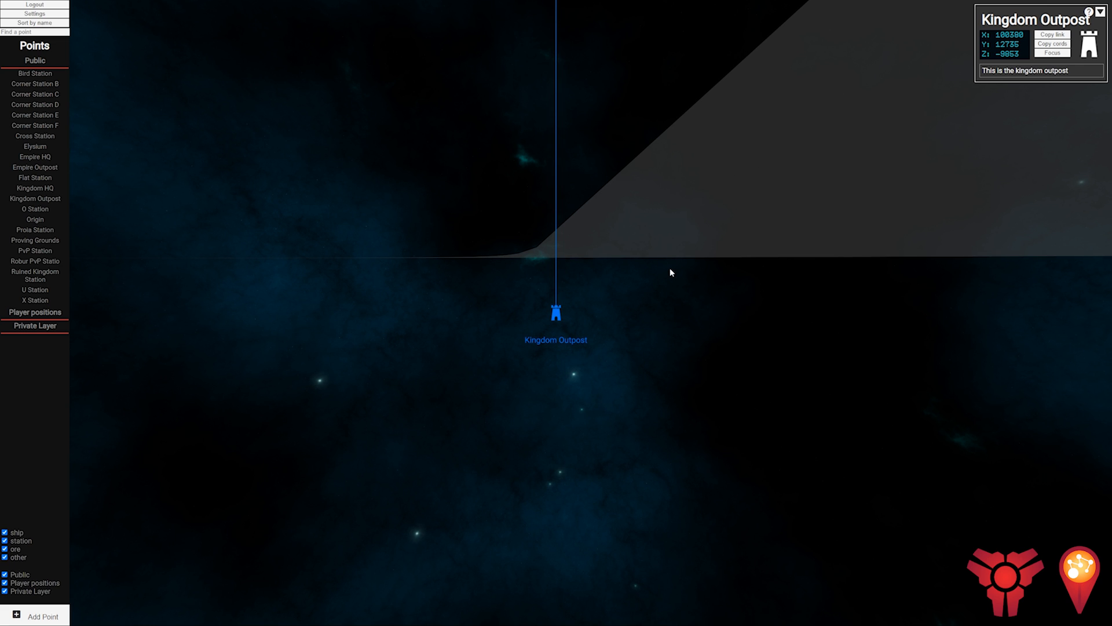
{"action": "mouse_move", "coordinate": [674, 235]}
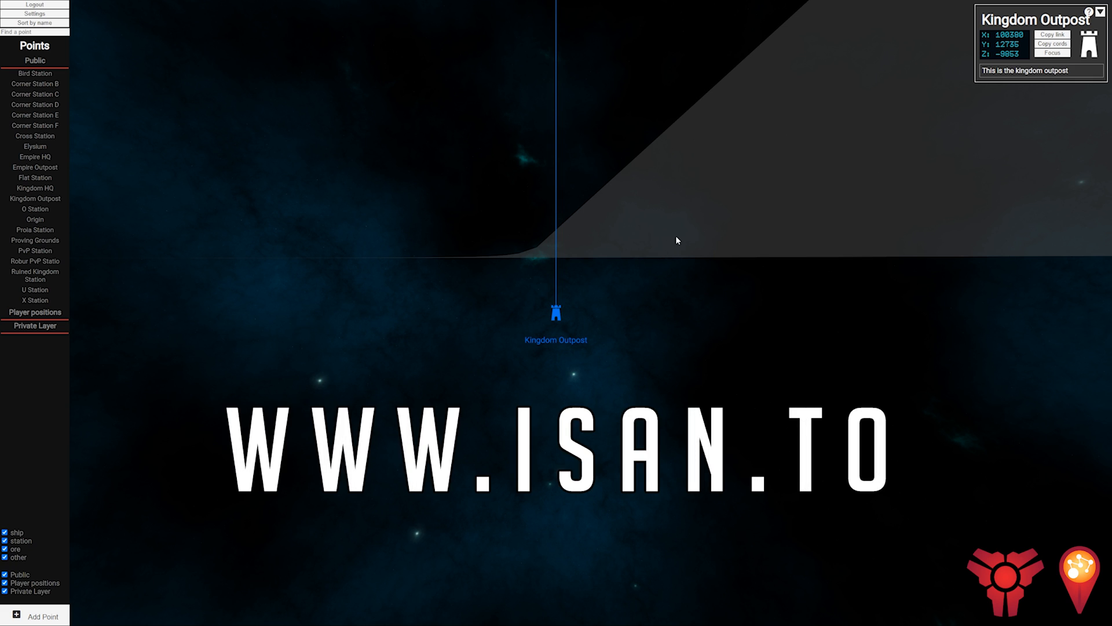
{"action": "mouse_move", "coordinate": [809, 336]}
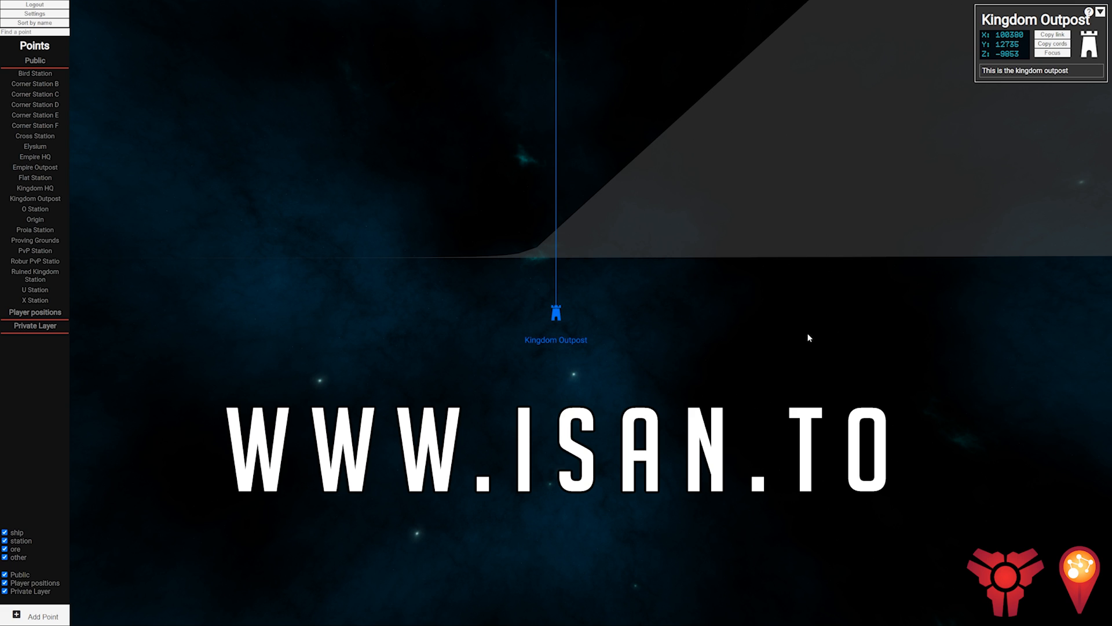
{"action": "mouse_move", "coordinate": [551, 305]}
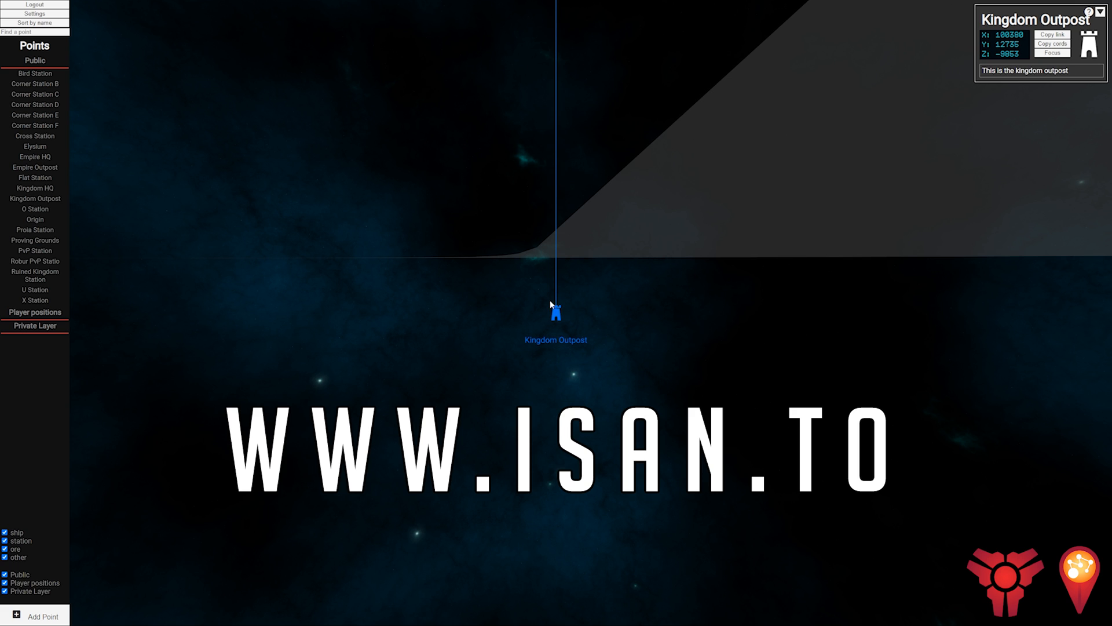
{"action": "mouse_move", "coordinate": [673, 230]}
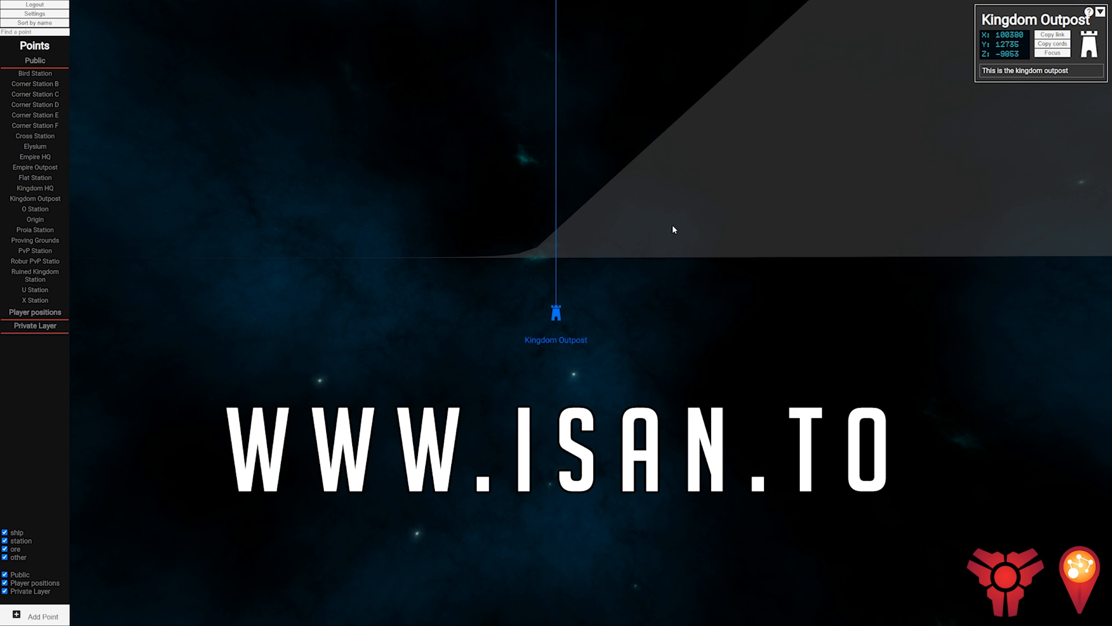